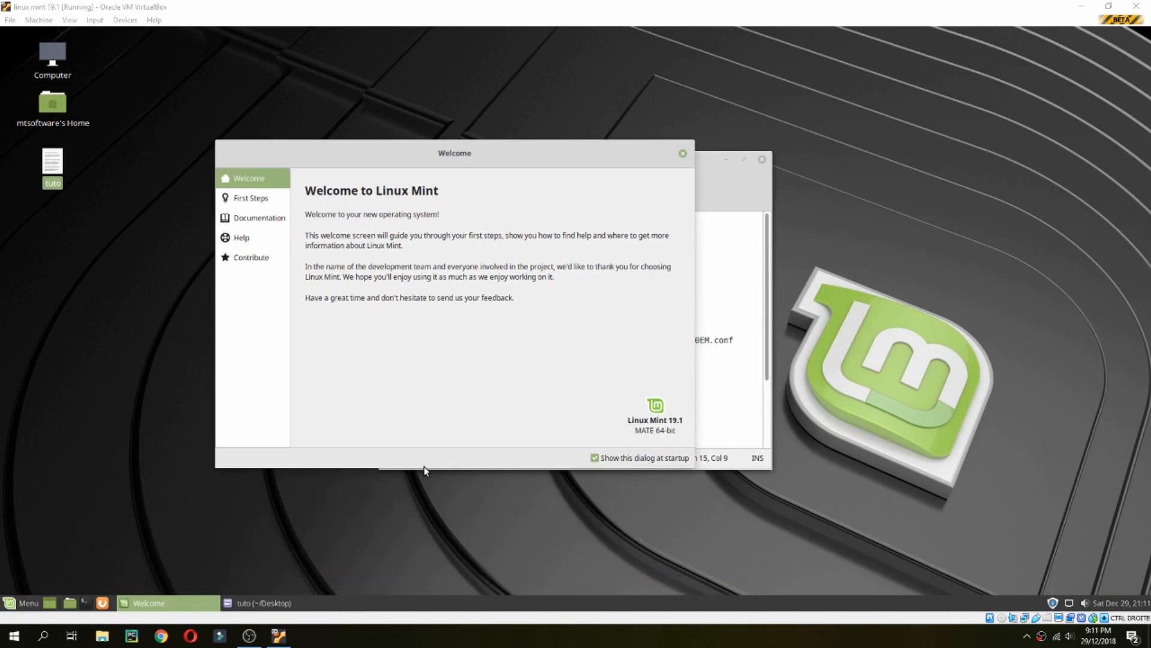
mouse_move(647, 489)
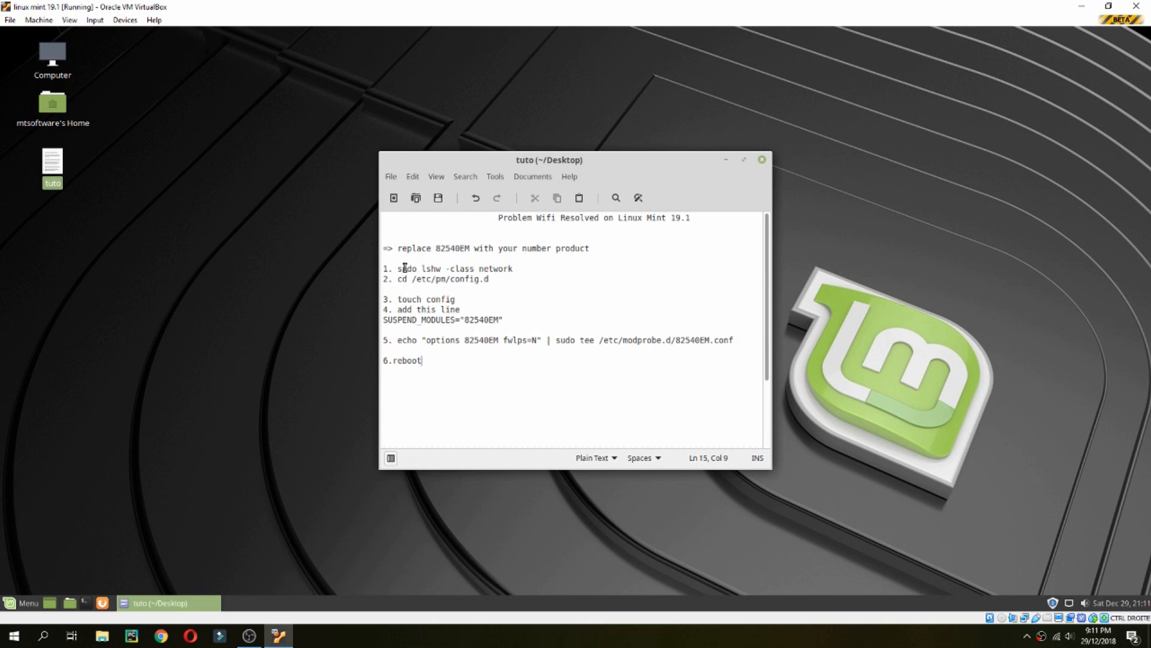
- Run sudo lshw -class network and copy the 82540EM product number from its output
right_click(453, 267)
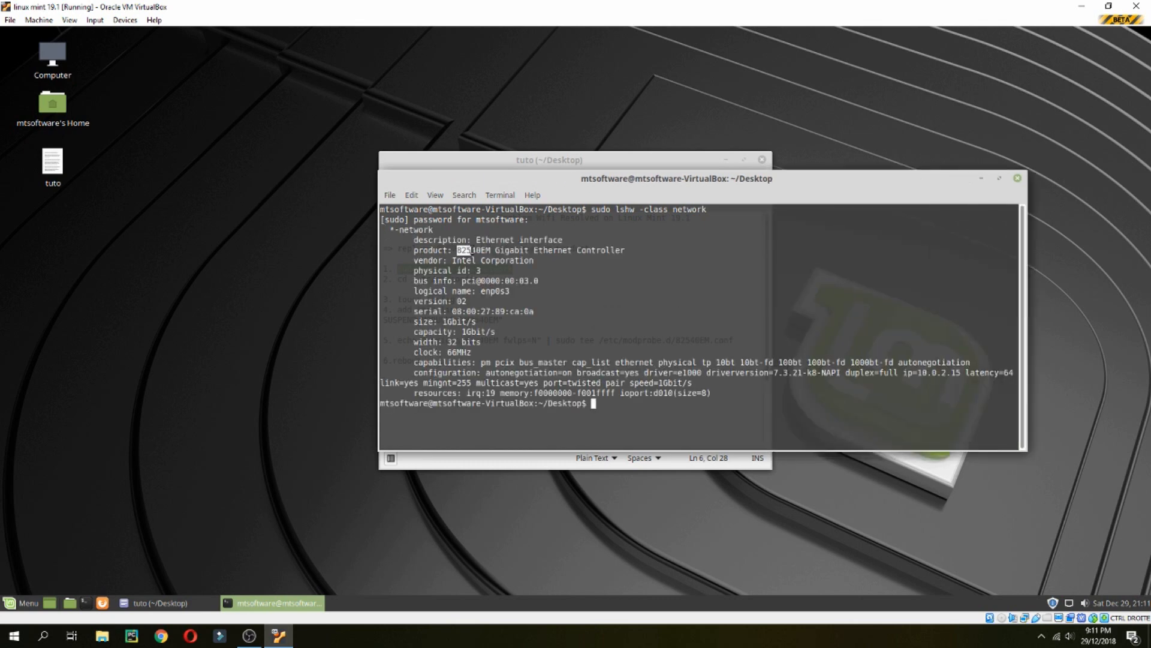
key("ctrl+c")
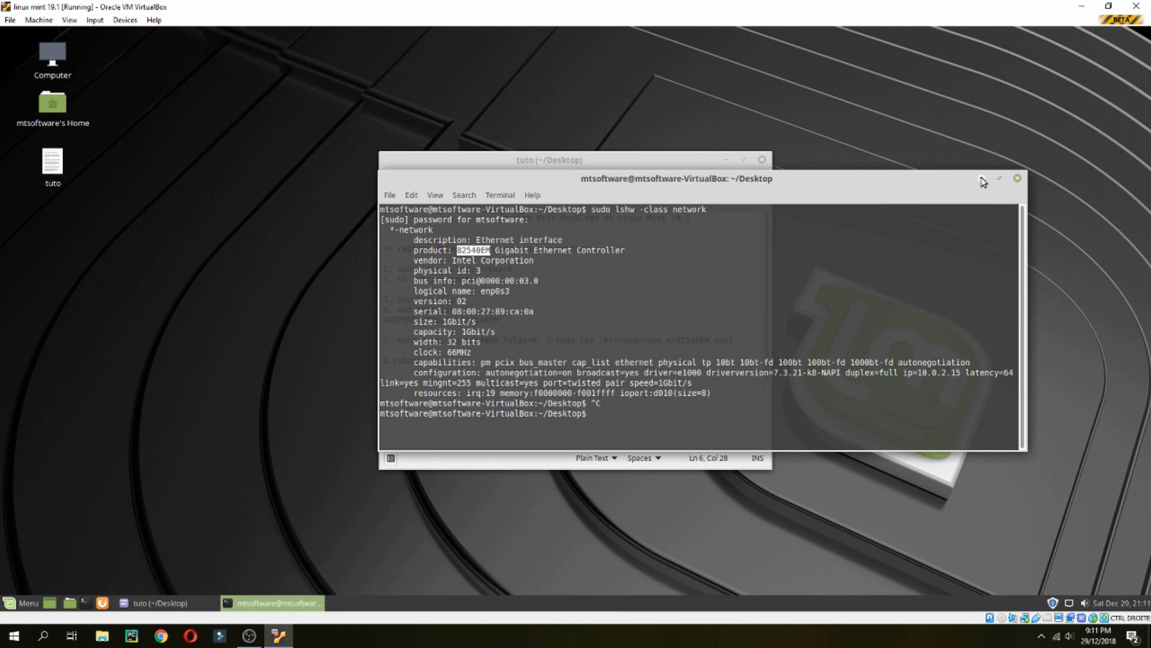
left_click(159, 602)
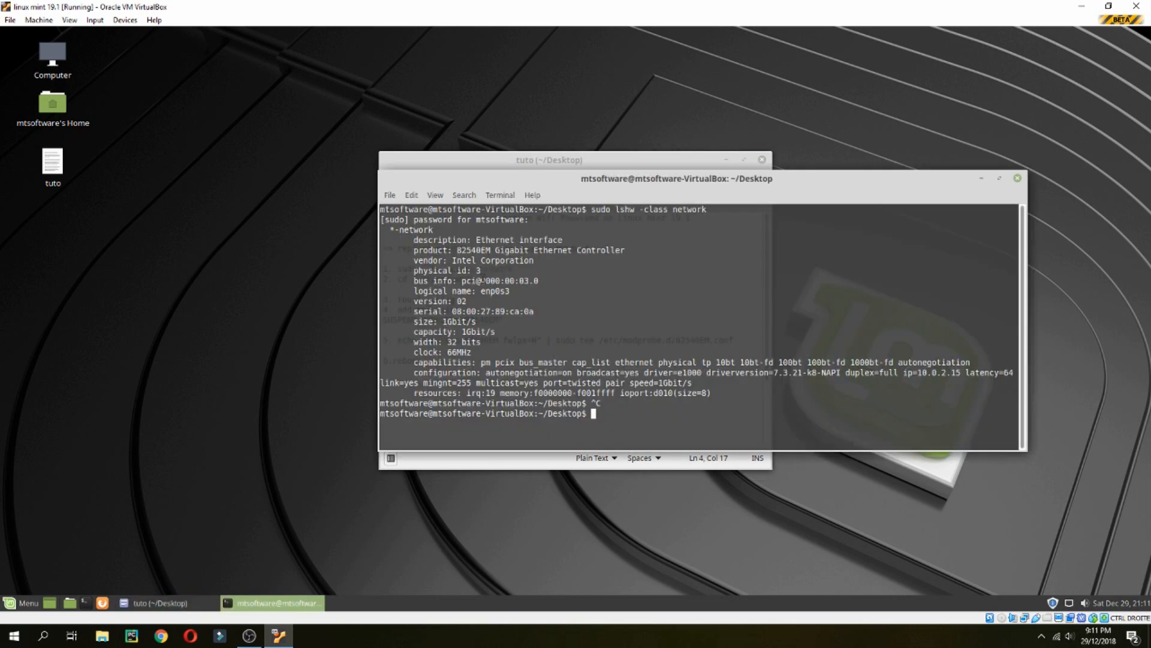
right_click(499, 264)
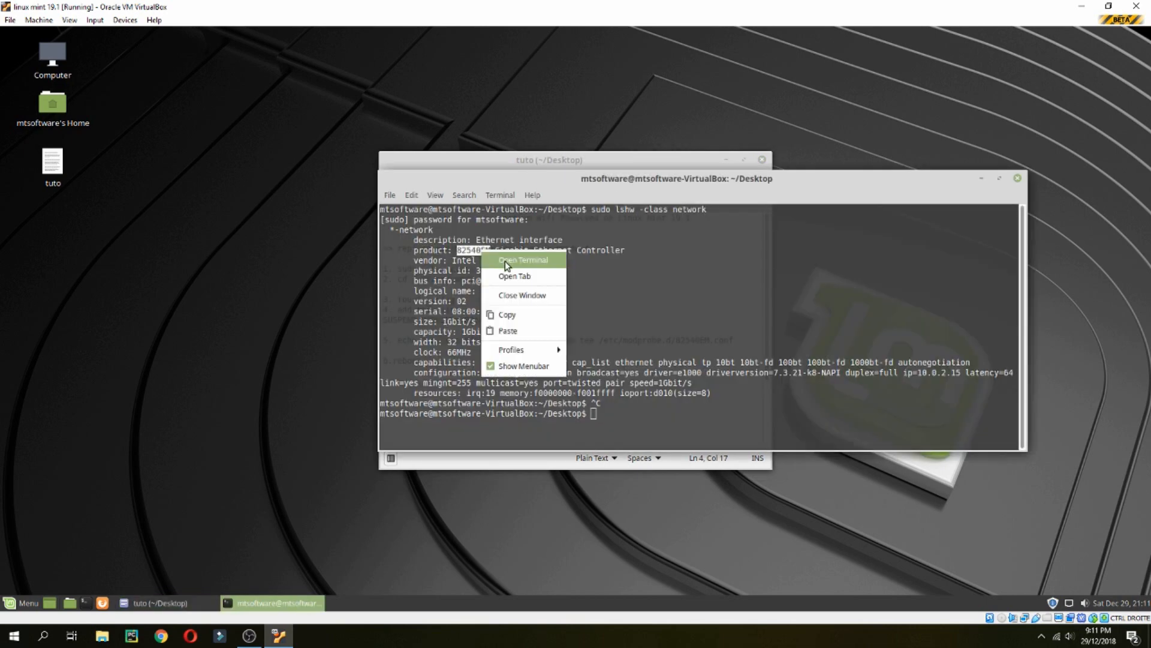
left_click(158, 602)
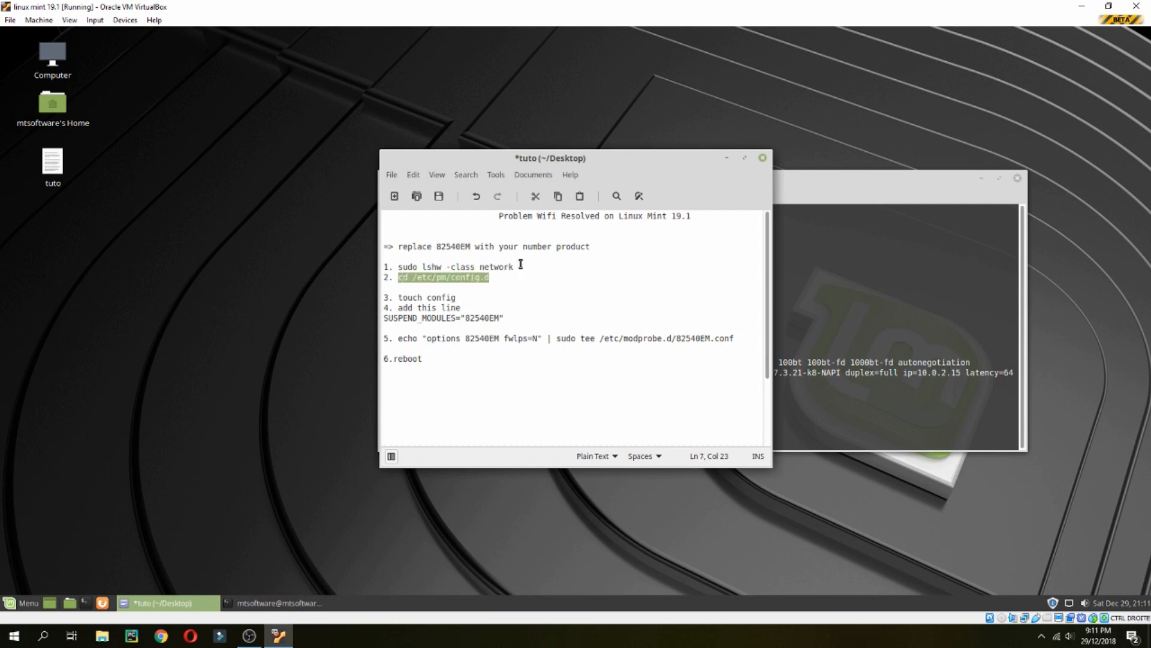
- Create the config file in /etc/pm/config.d with sudo touch and list it with ls
left_click(273, 602)
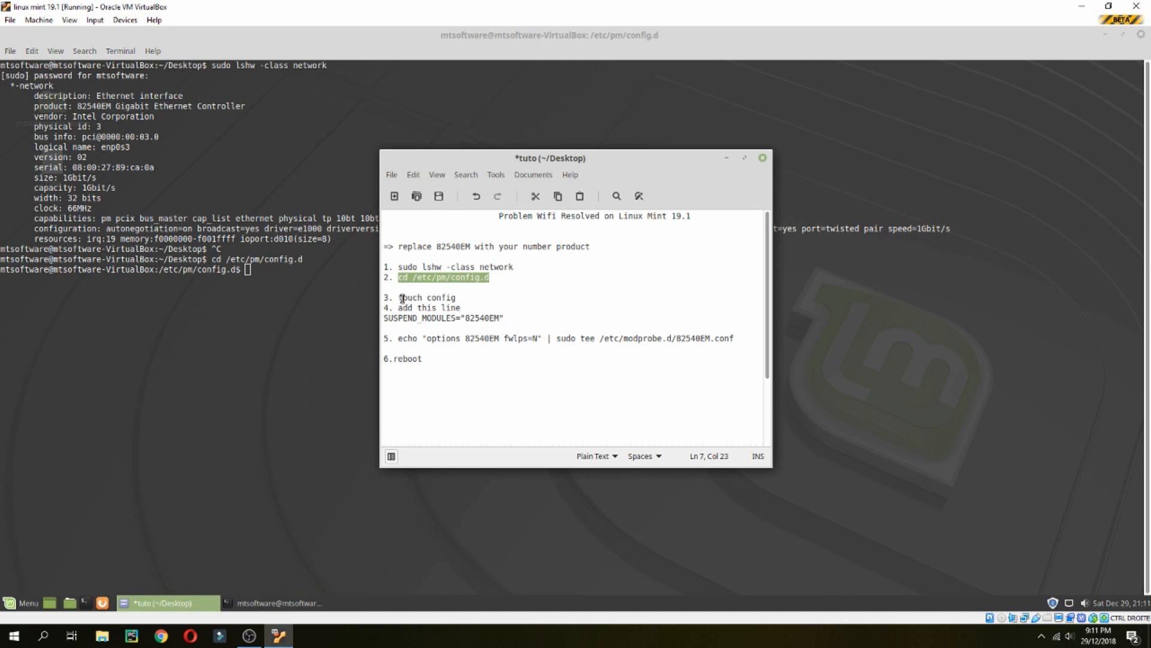
left_click(272, 602)
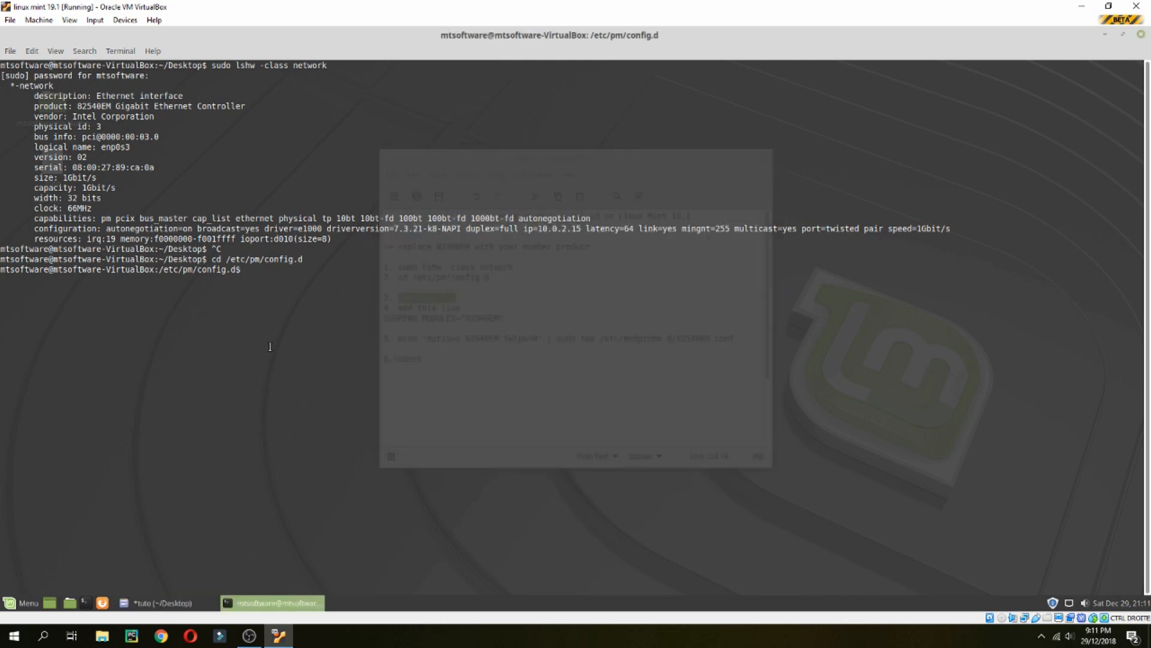
type("sudo")
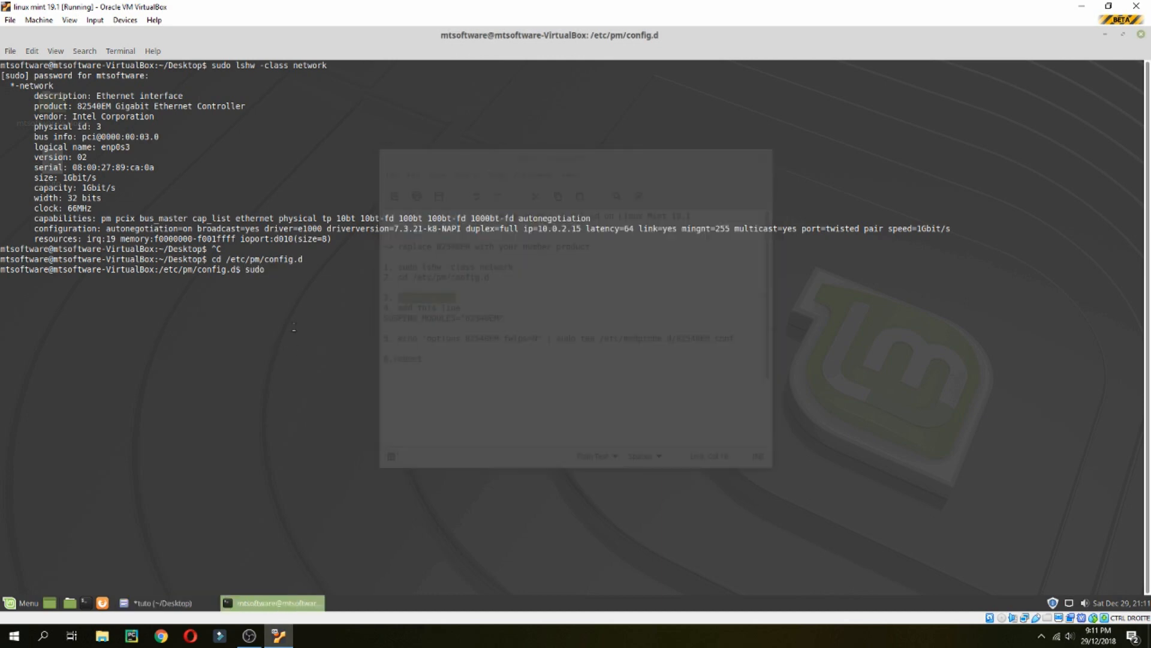
type("touch config")
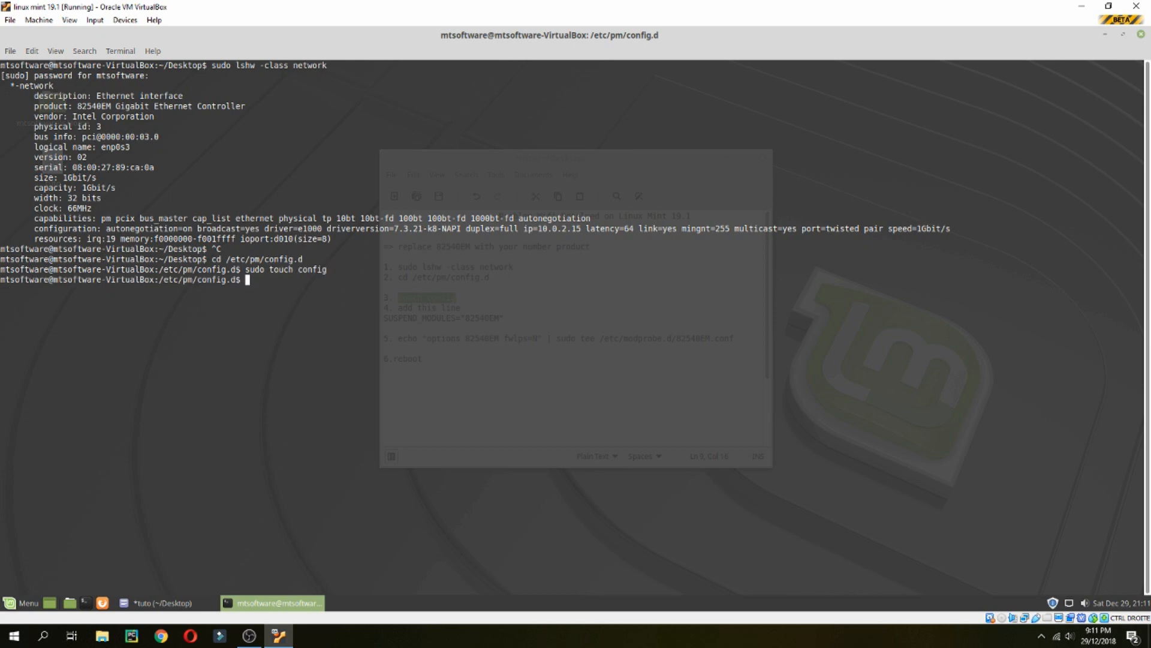
type("ls")
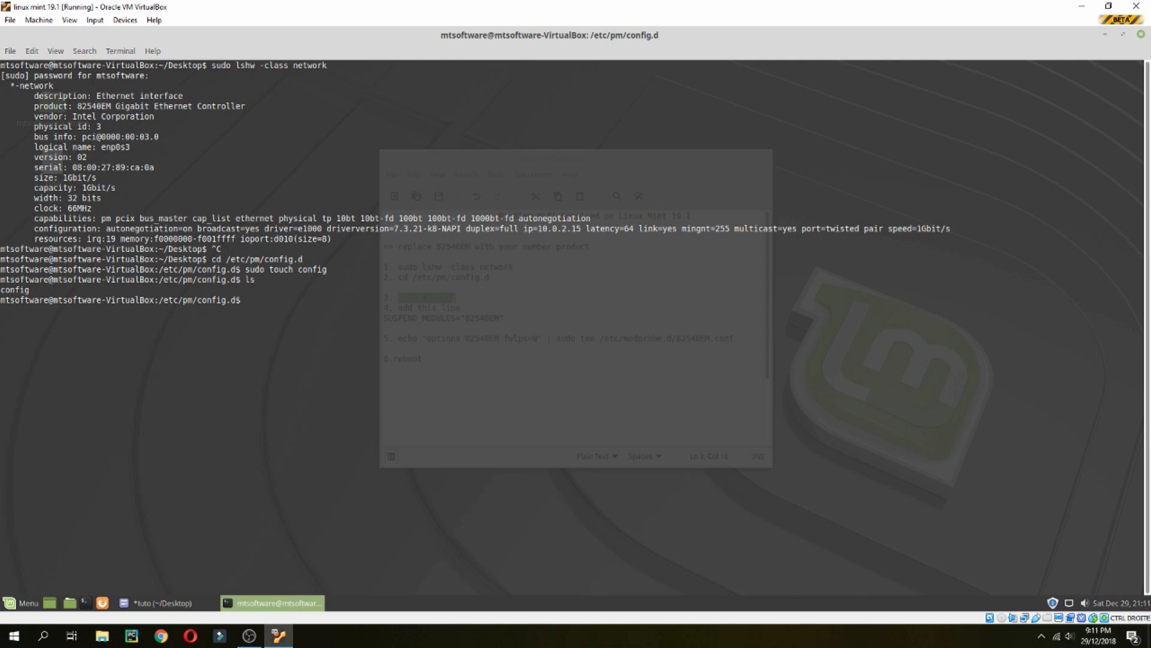
type("na")
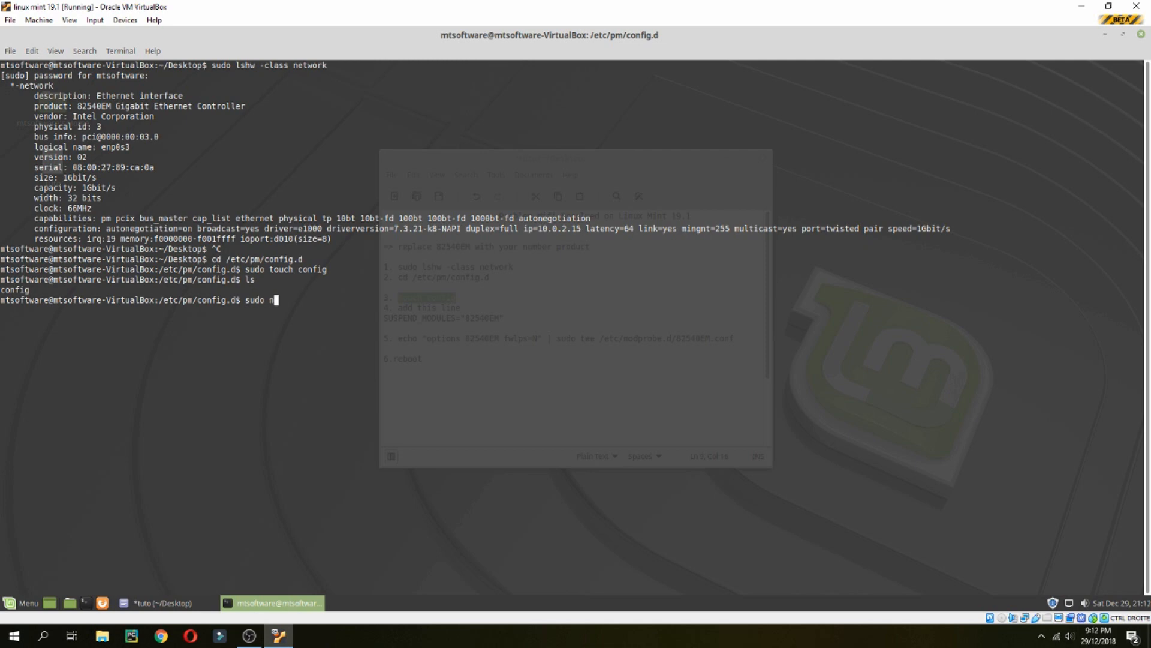
- Add SUSPEND_MODULES="82540EM" to config in nano, copied from the notes, and save on exit
key("Return")
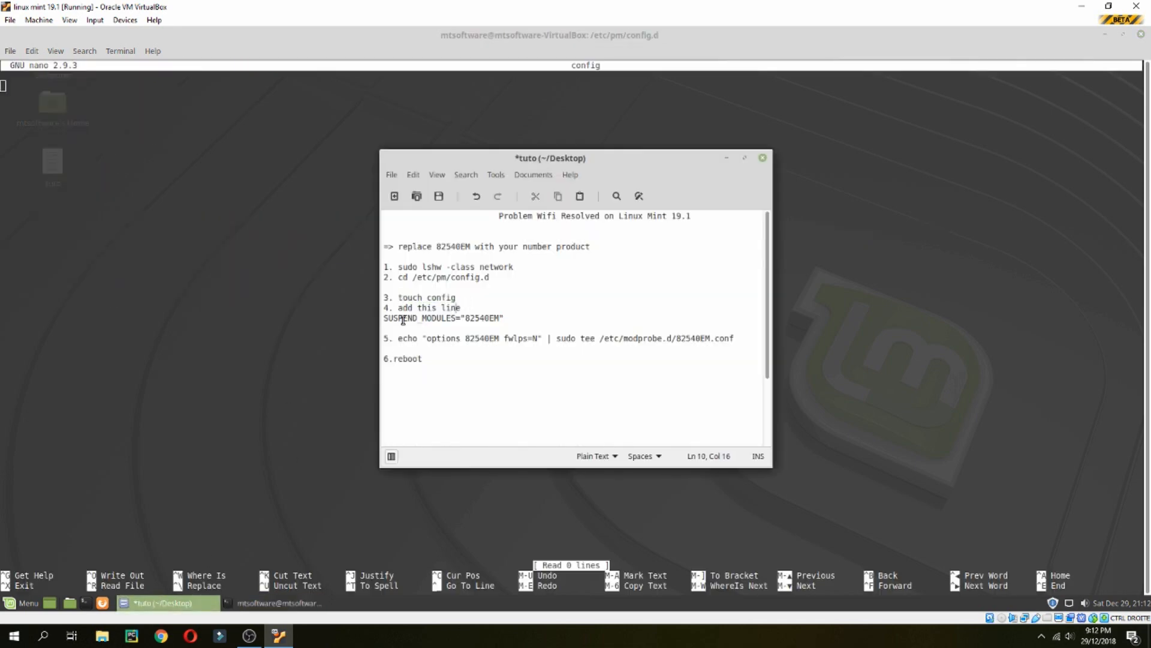
triple_click(442, 318)
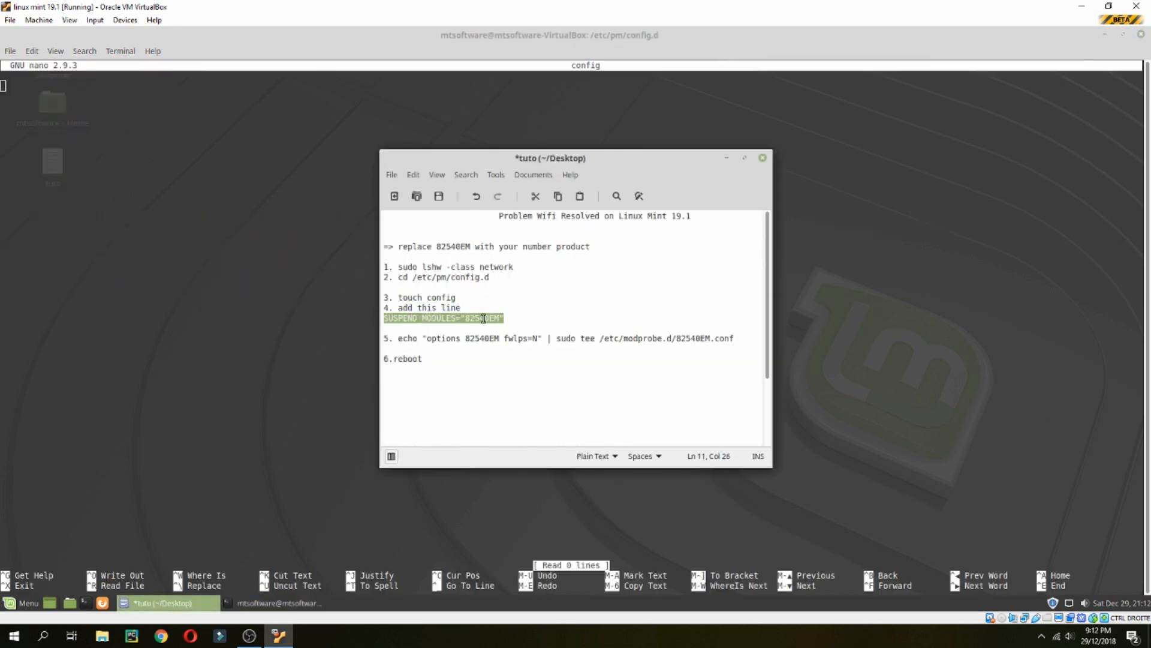
right_click(481, 317)
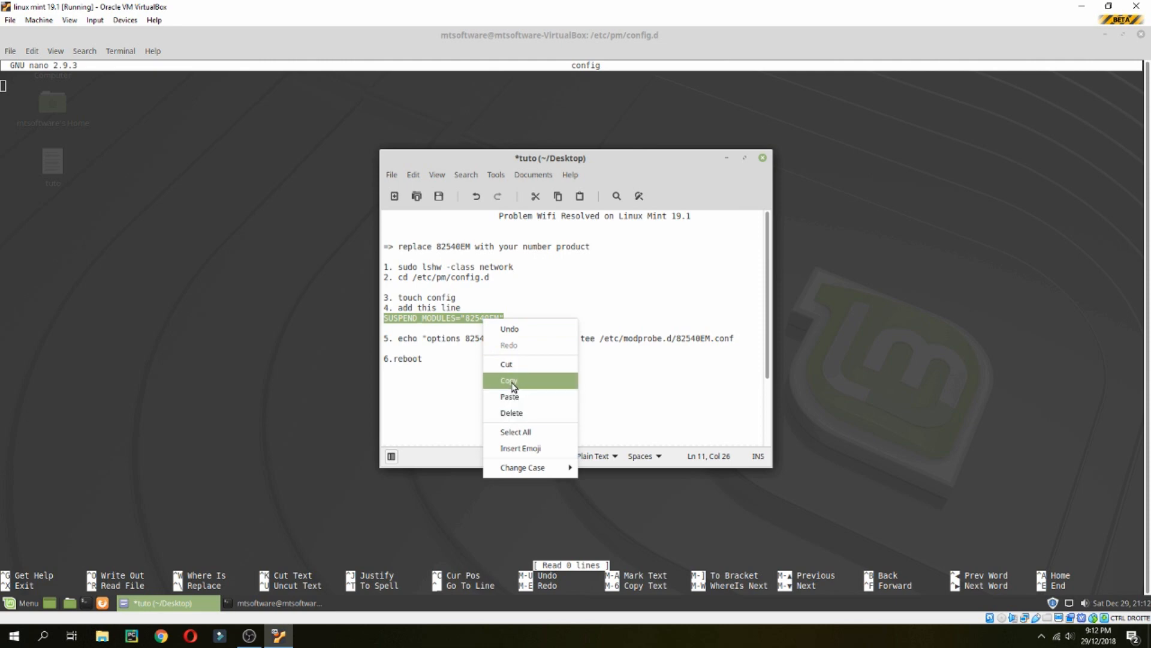
left_click(510, 380)
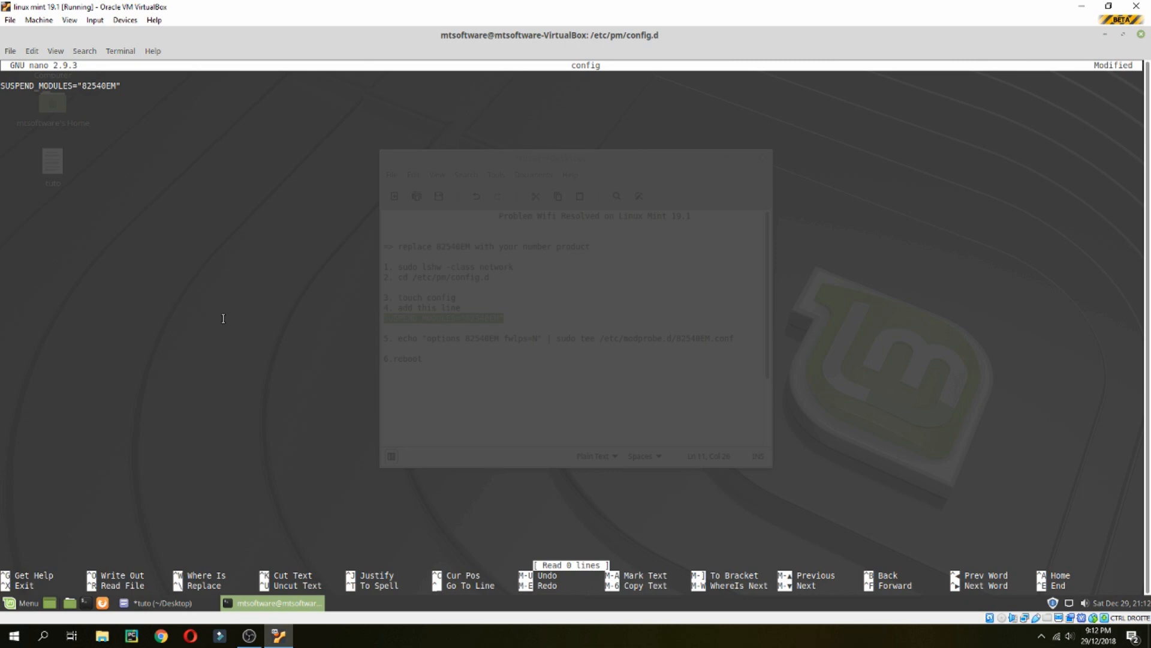
key("ctrl+x")
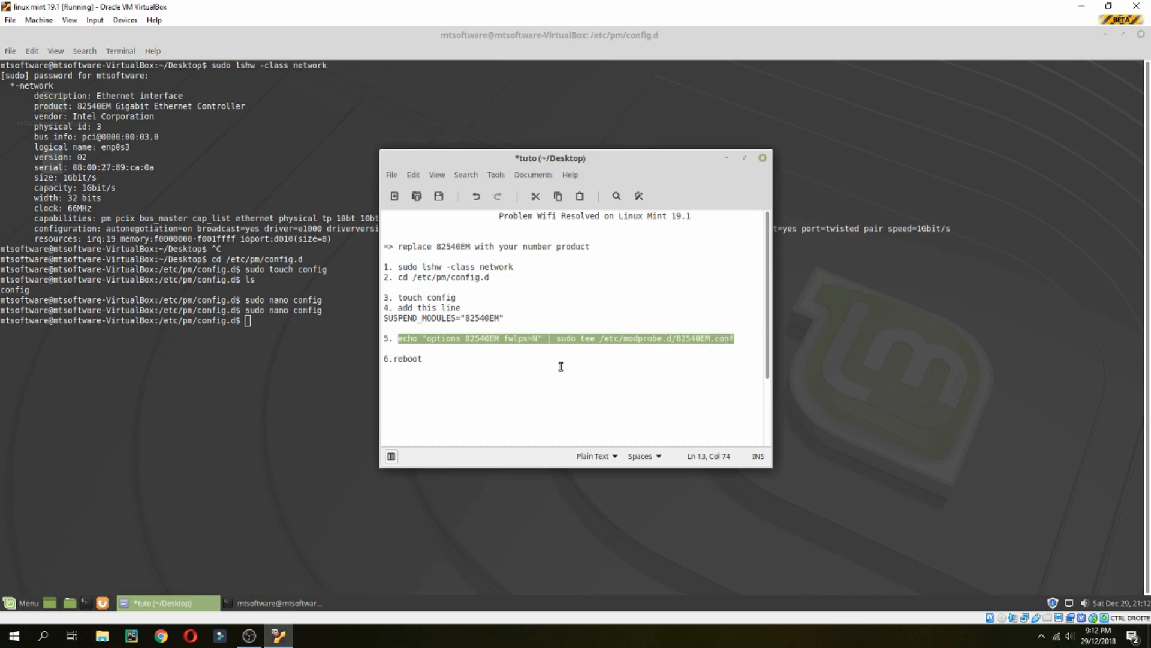
- Write "options 82540EM fwlps=N" to /etc/modprobe.d/82540EM.conf via echo | sudo tee, then enter reboot
left_click(422, 358)
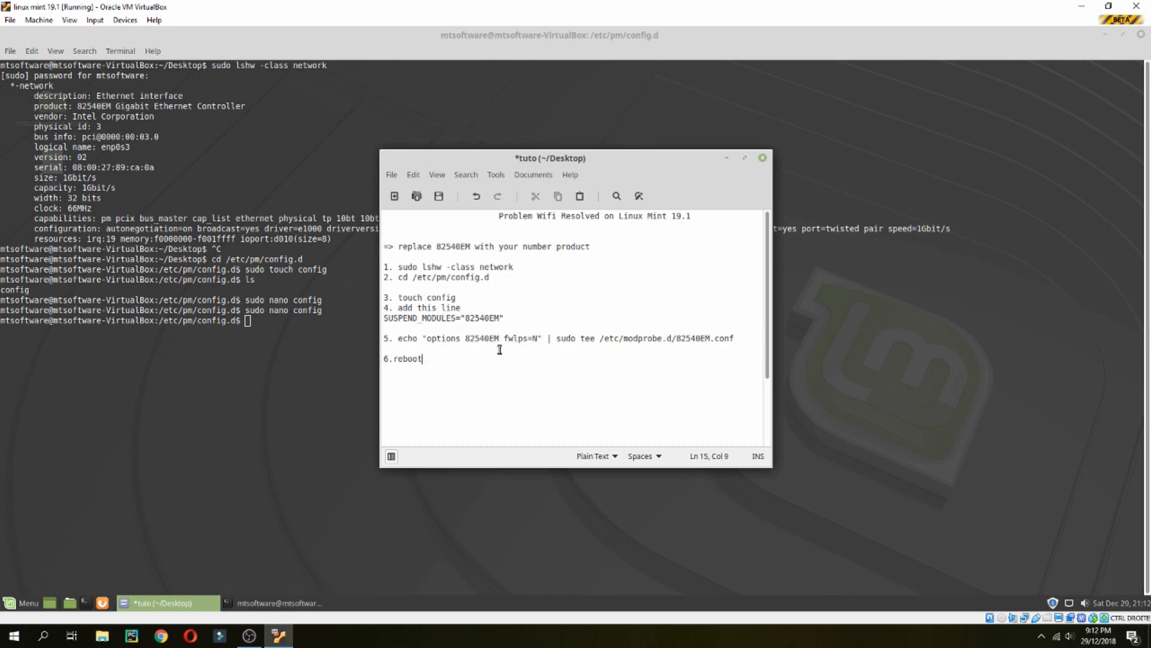
left_click(460, 317)
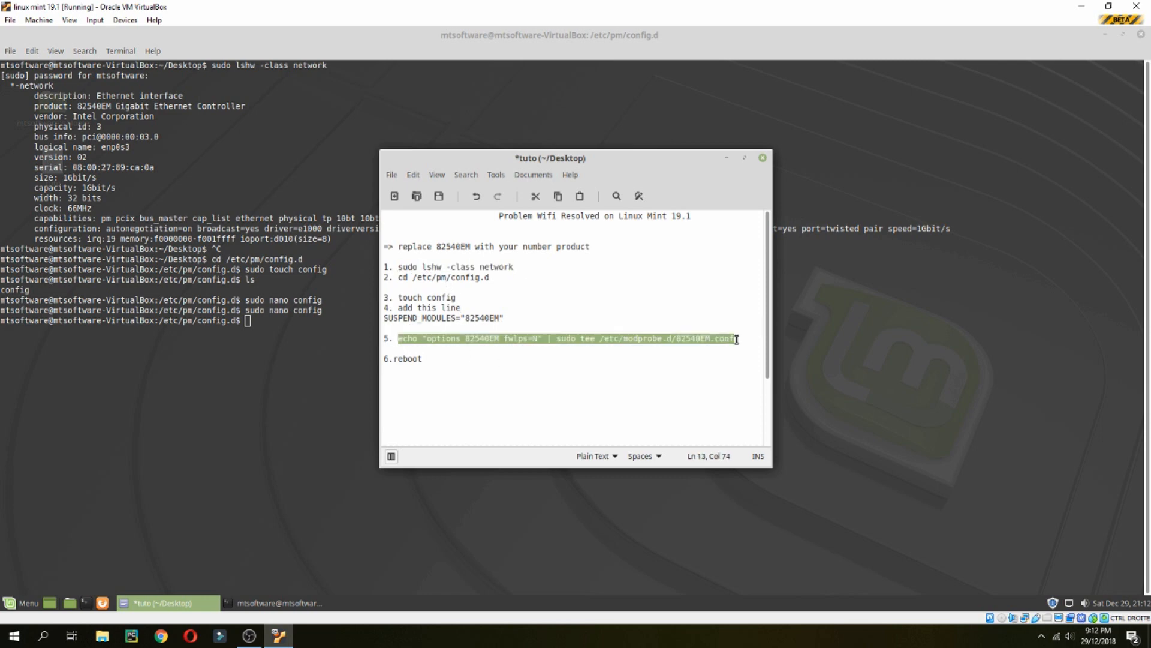
right_click(293, 323)
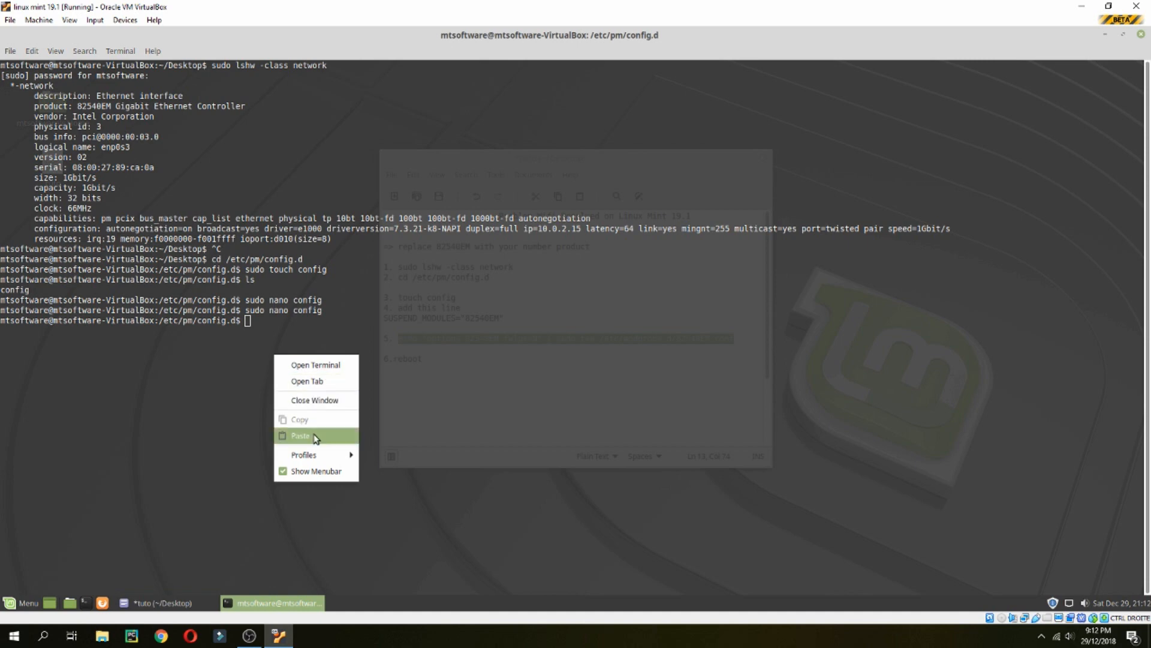
left_click(301, 436)
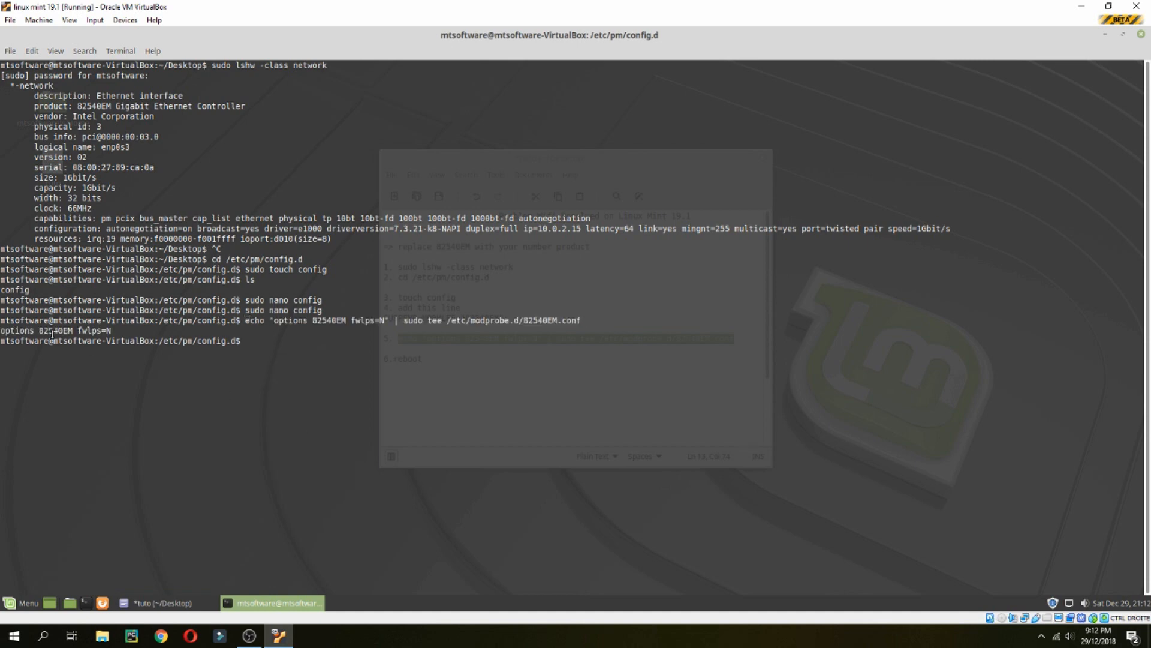
type("reb")
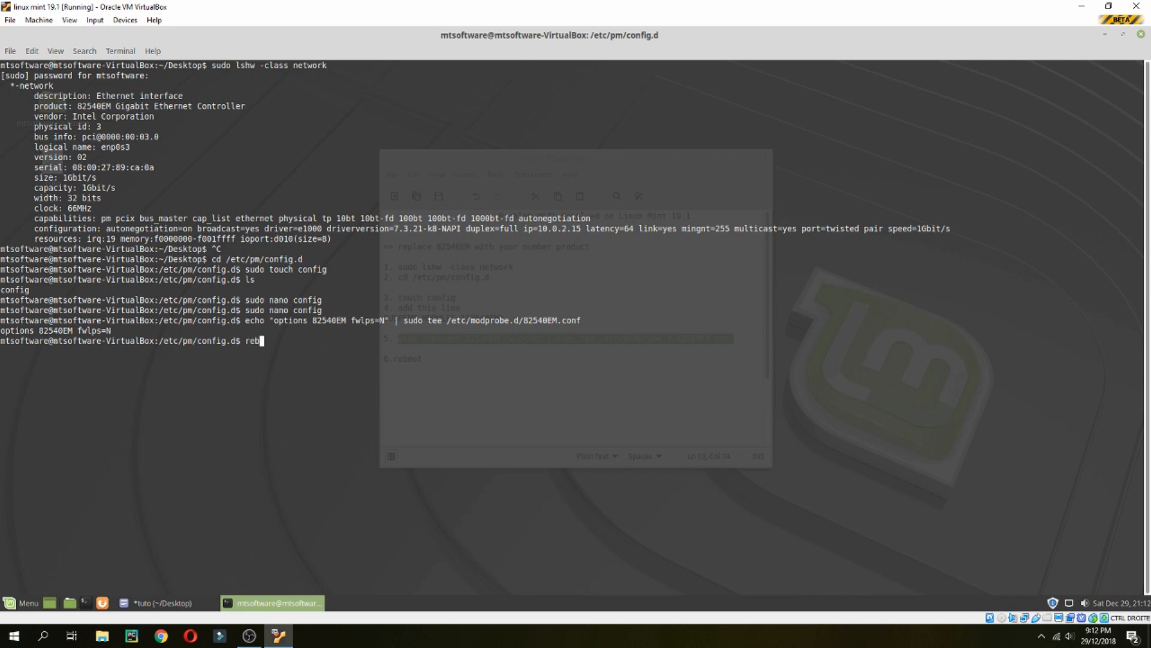
type("oot")
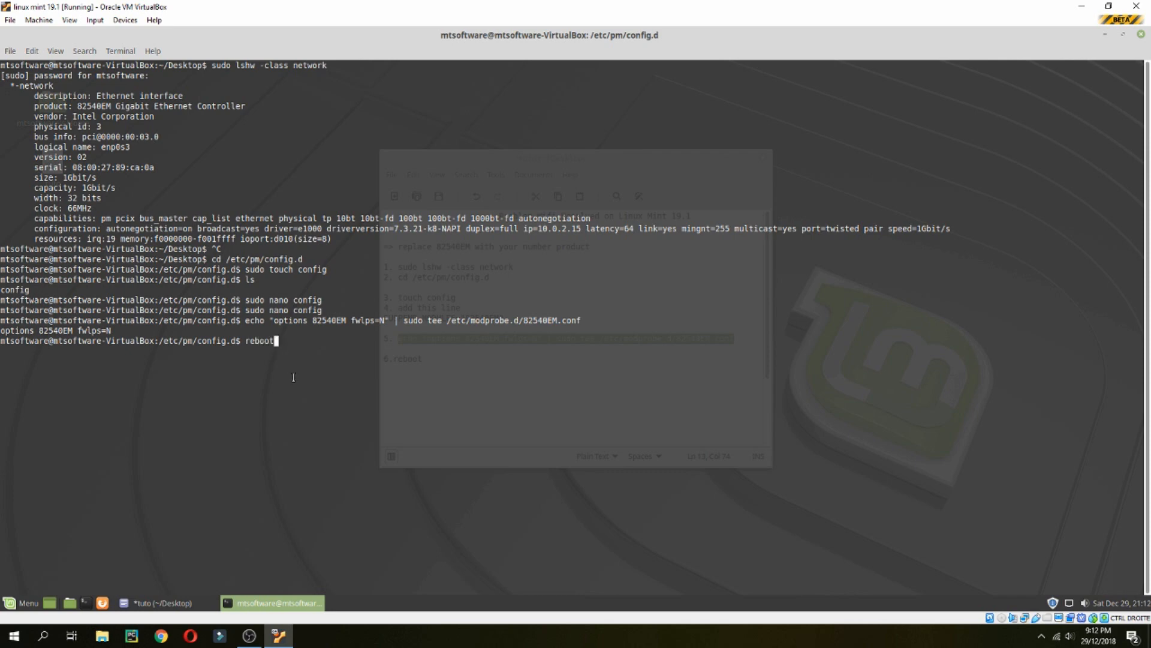
mouse_move(365, 427)
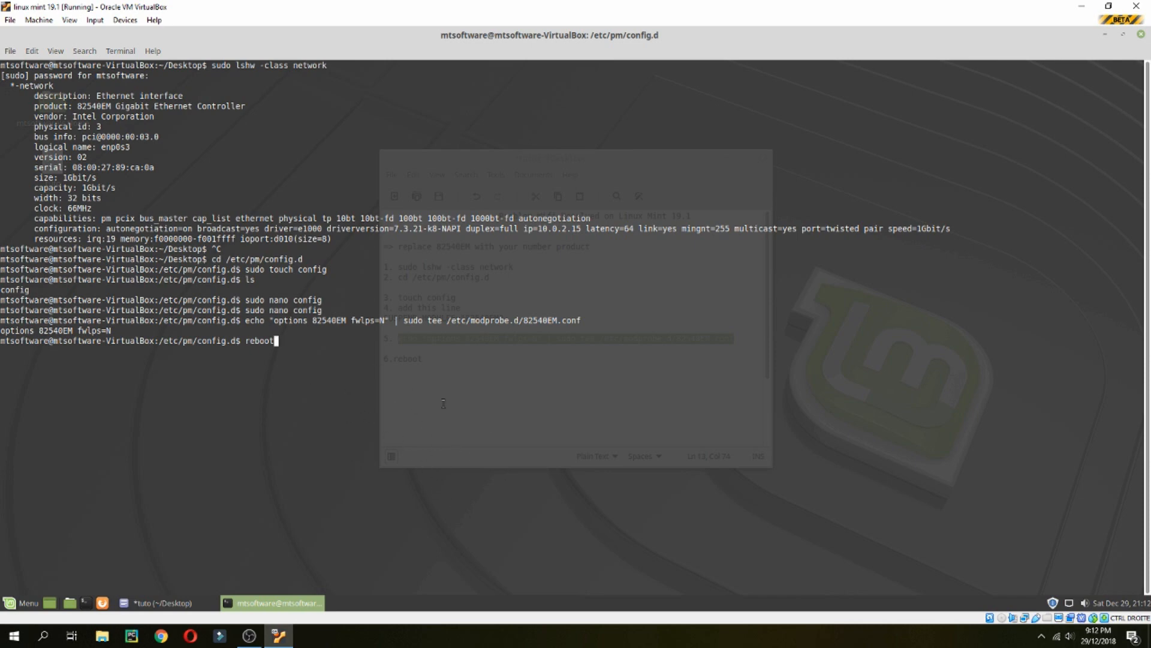
mouse_move(1137, 42)
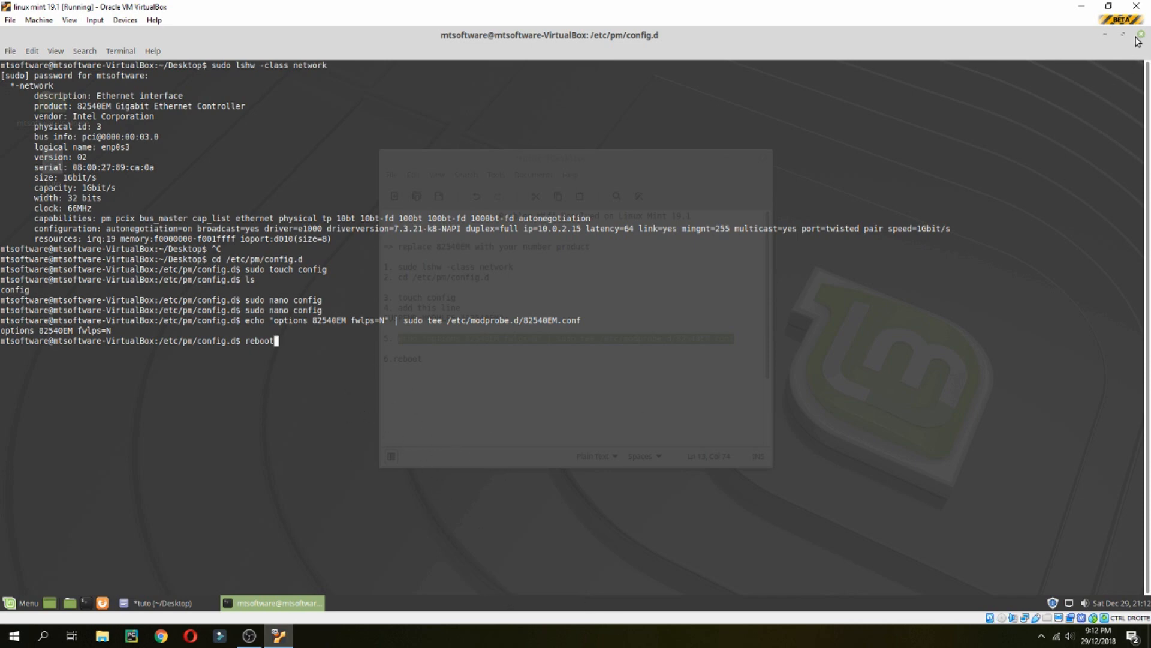